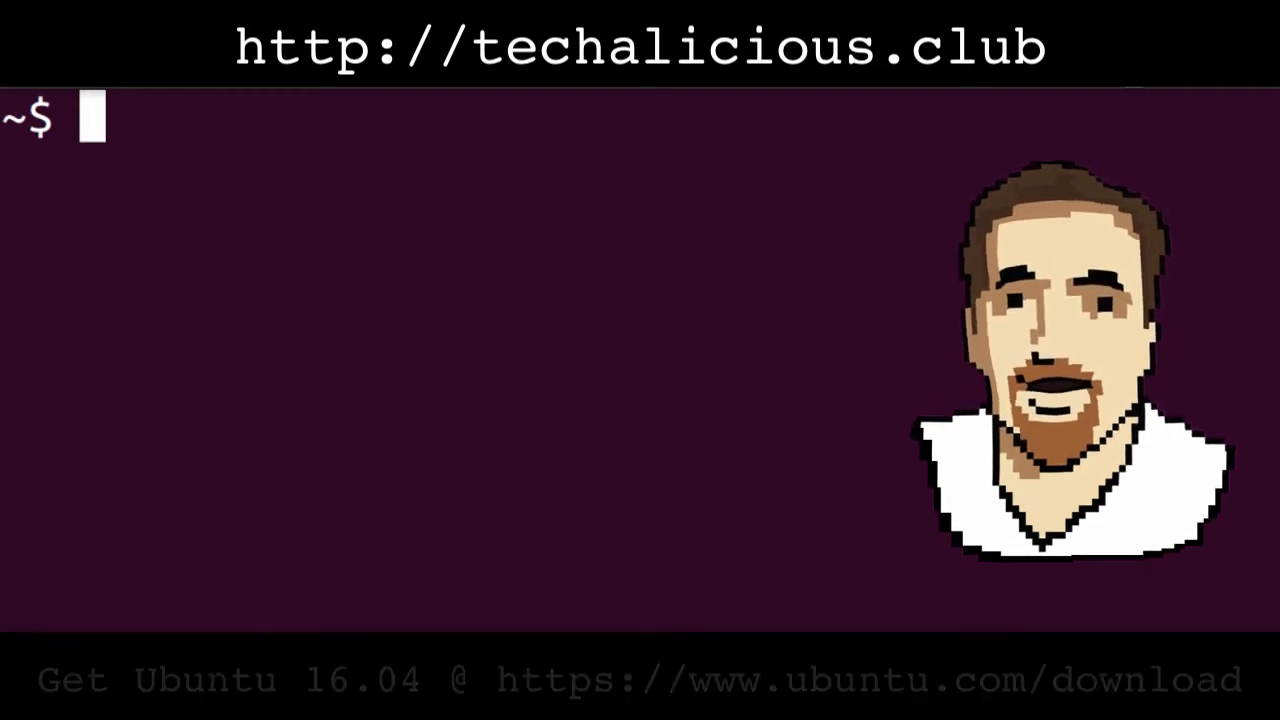
Run echo $$ to print the current shell's process ID, 26894
{"action": "type", "text": "ec"}
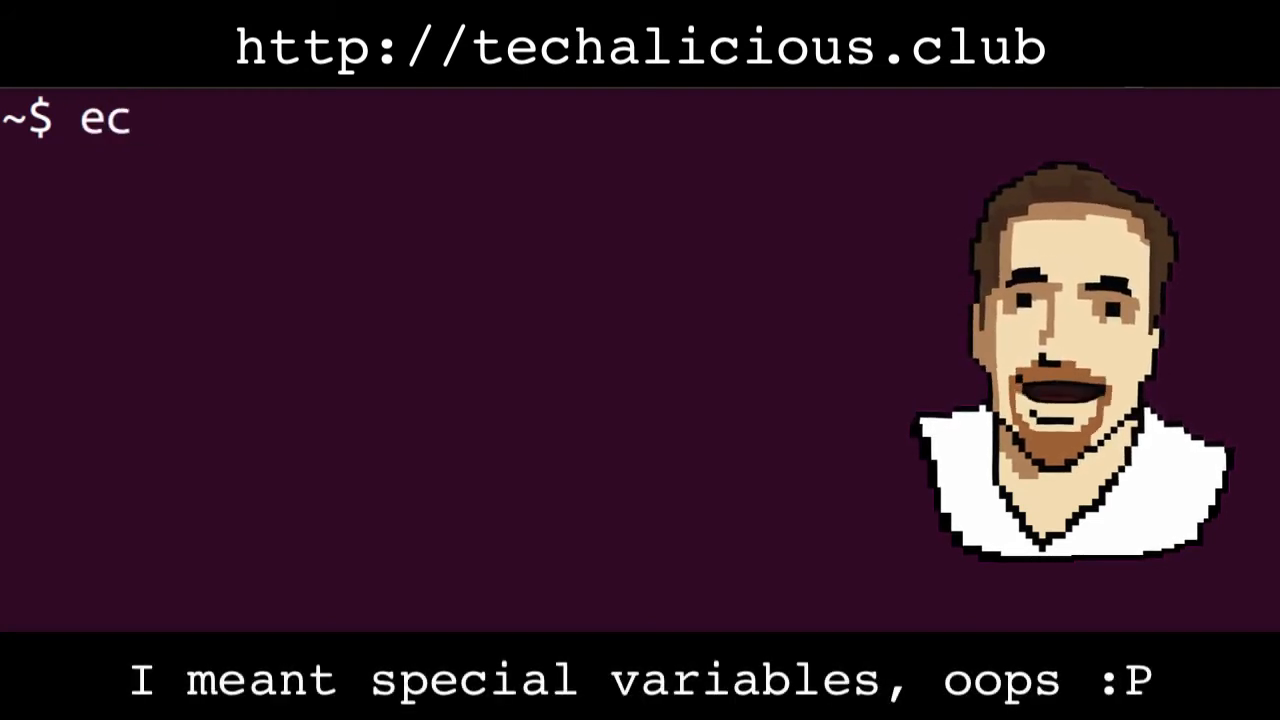
{"action": "type", "text": "ho $$"}
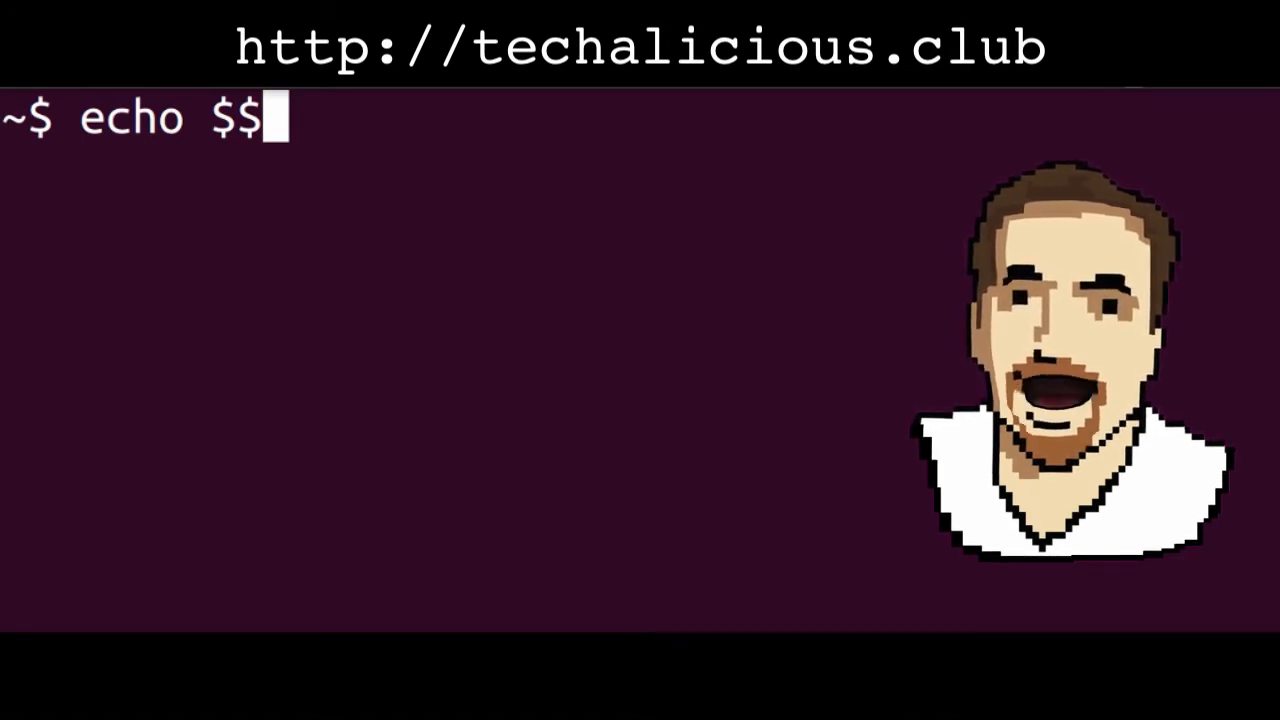
{"action": "key", "text": "Return"}
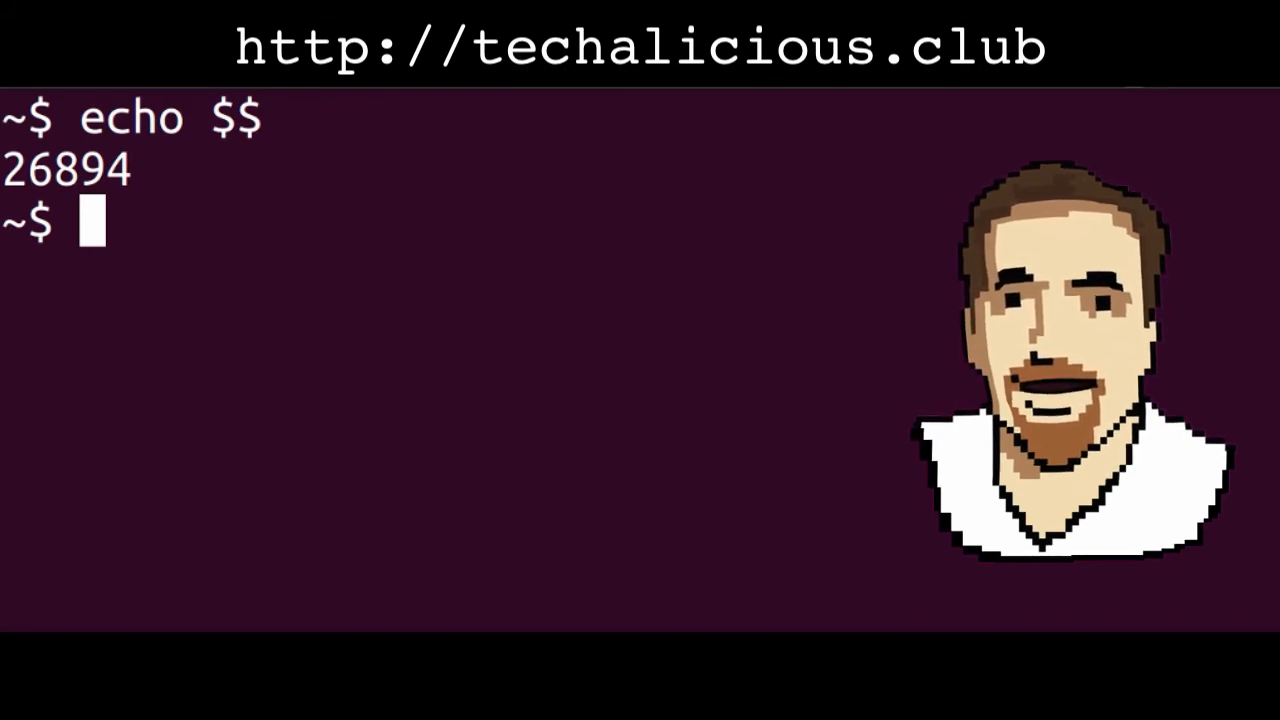
Run ps $$ to confirm PID 26894 is bash on pts/1, then start a nested bash shell
{"action": "type", "text": "ps"}
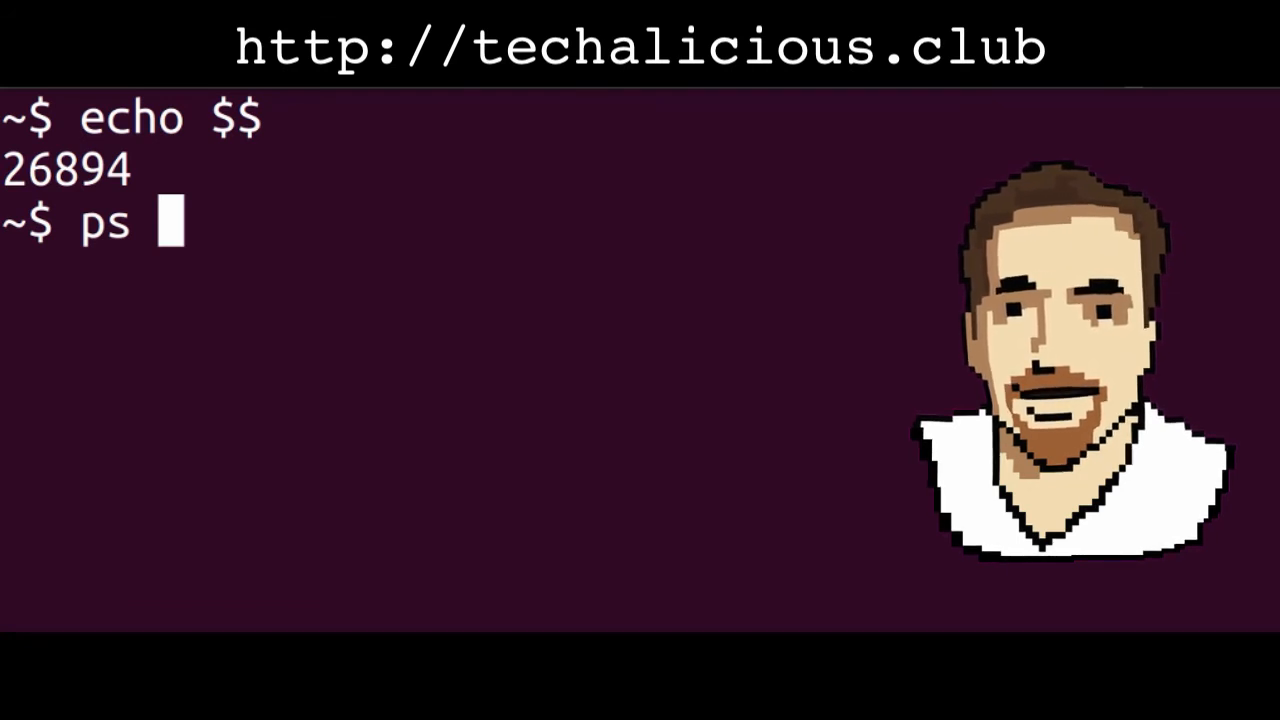
{"action": "type", "text": "$$"}
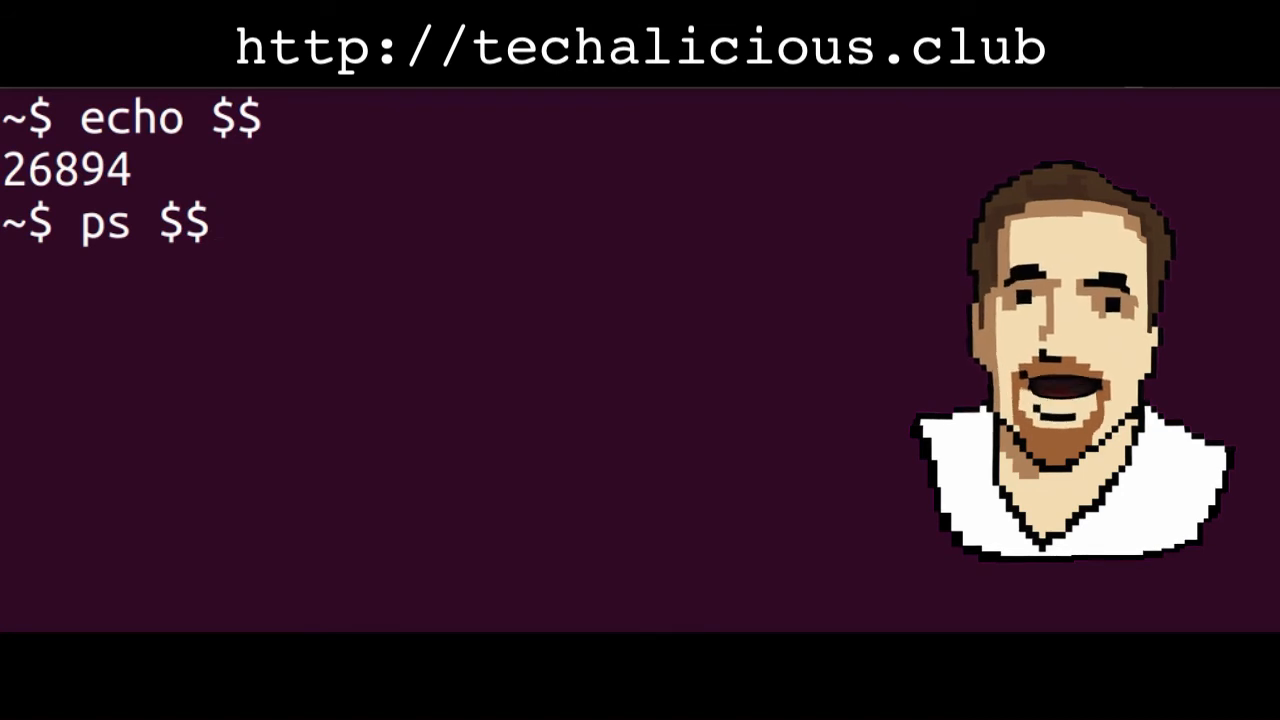
{"action": "key", "text": "Return"}
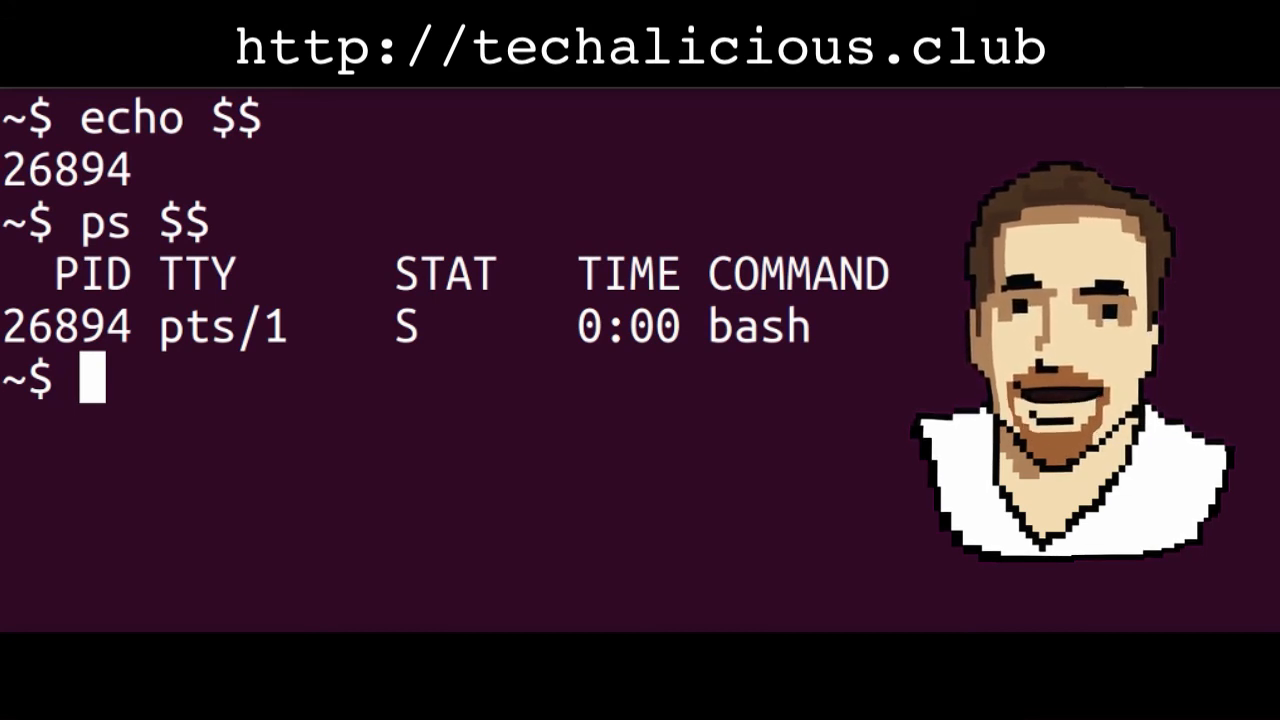
{"action": "type", "text": "bas"}
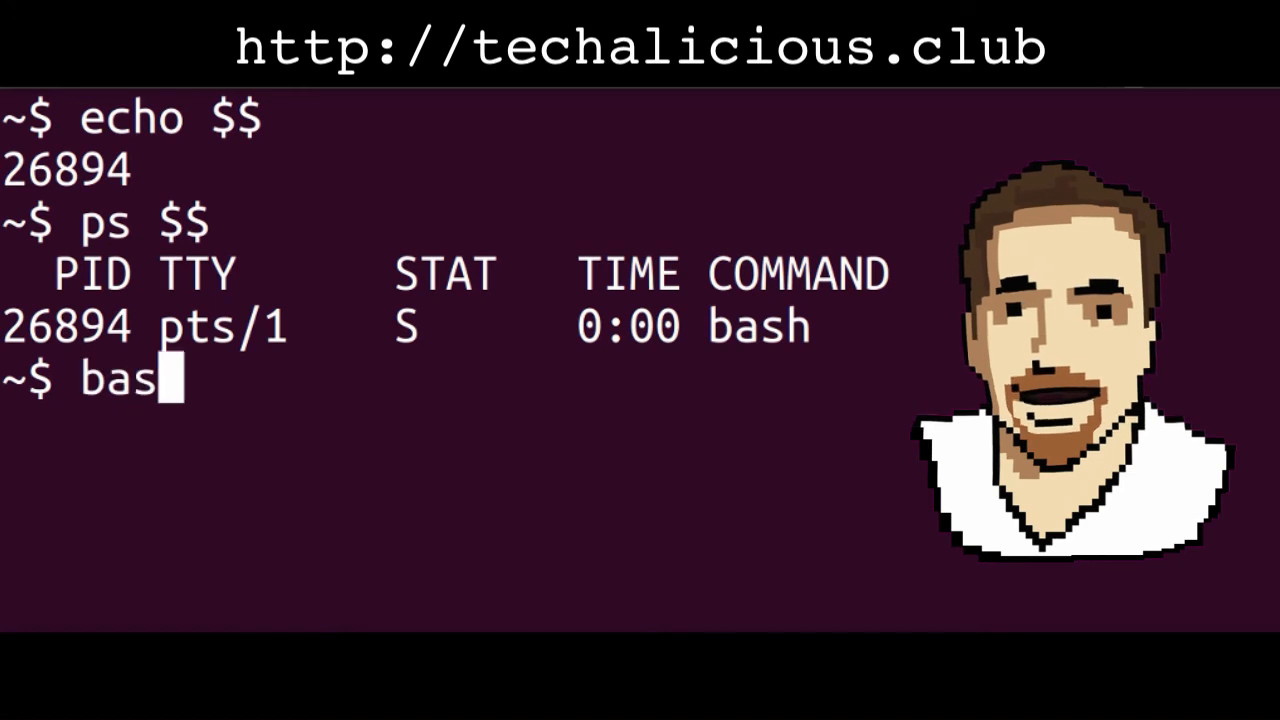
{"action": "key", "text": "Return"}
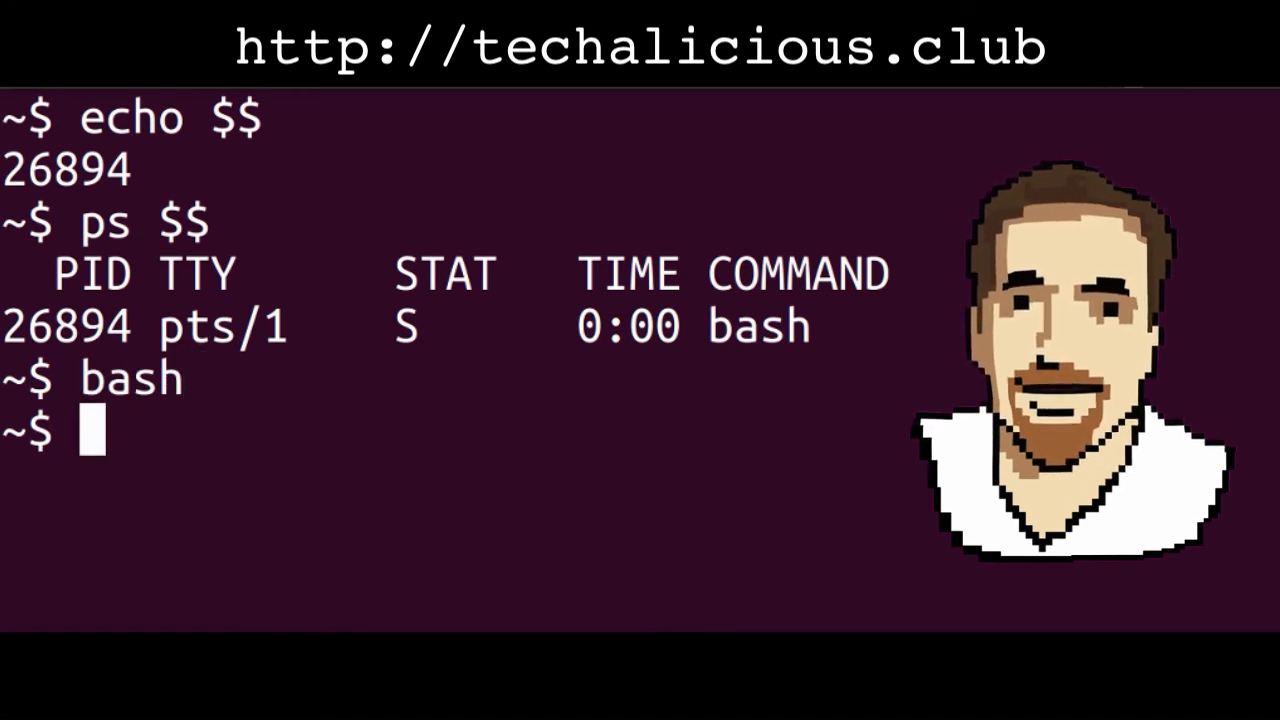